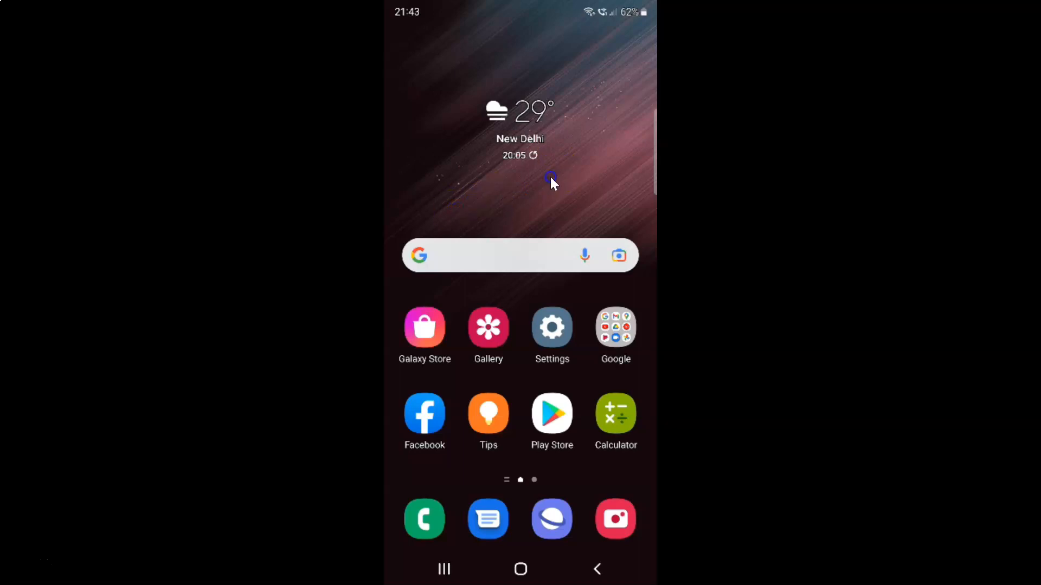
pyautogui.moveTo(540, 193)
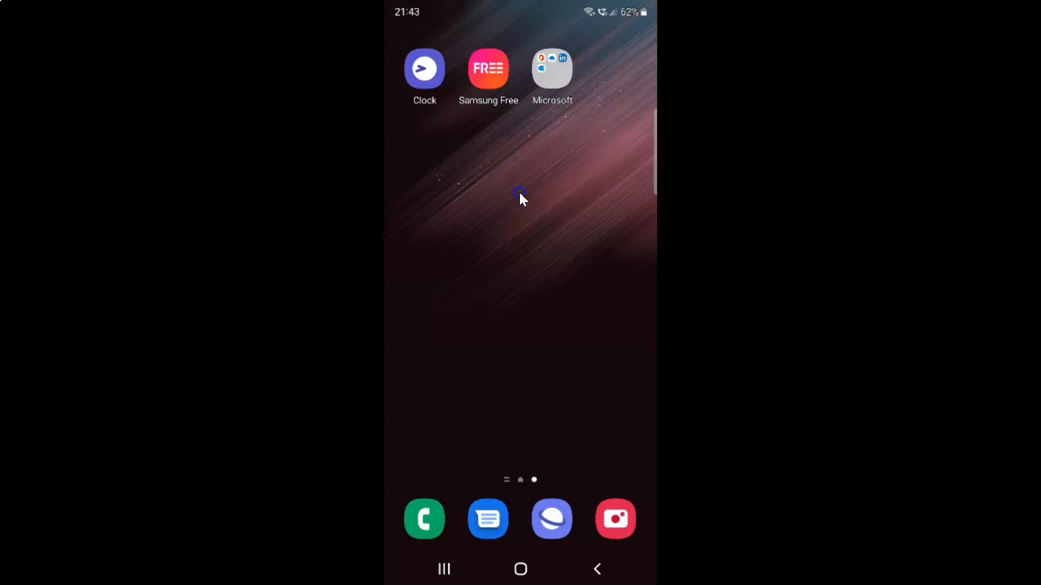
# Enter home screen edit mode by long-pressing an empty area
pyautogui.click(522, 194)
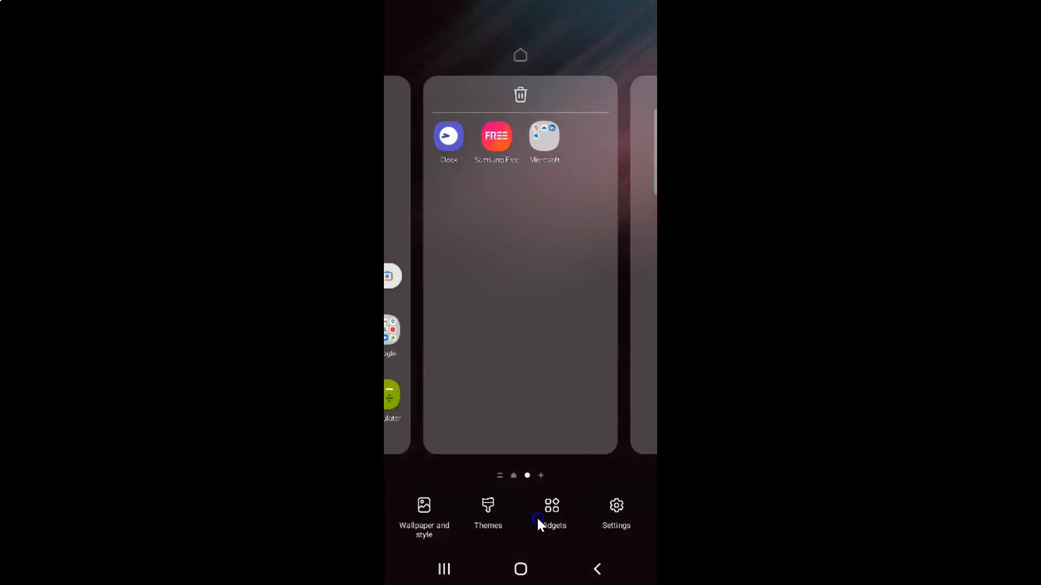
# In the Widgets list, expand Contacts and select the Direct Dial 1×1 widget
pyautogui.click(551, 511)
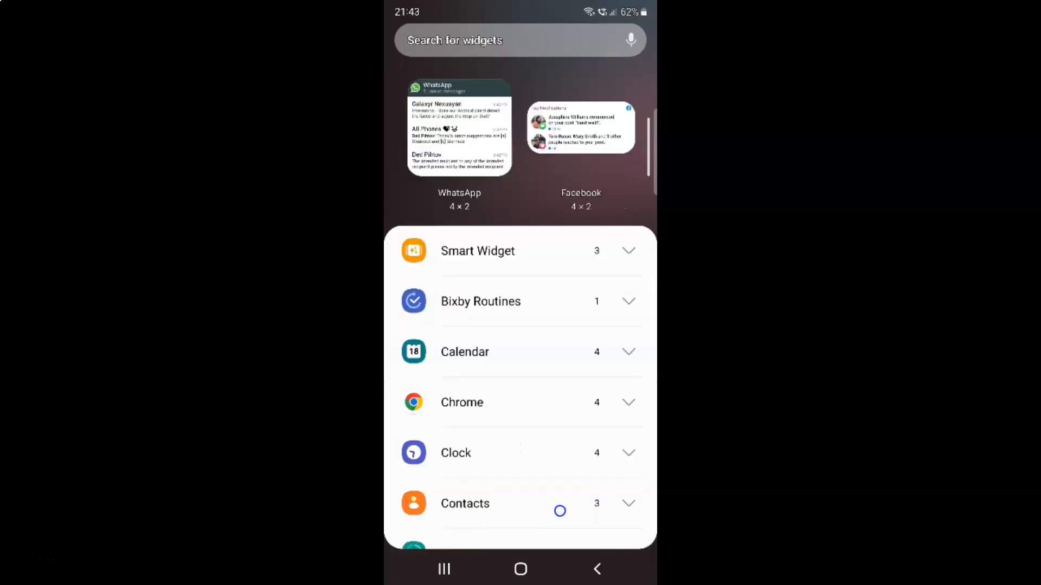
pyautogui.scroll(-3)
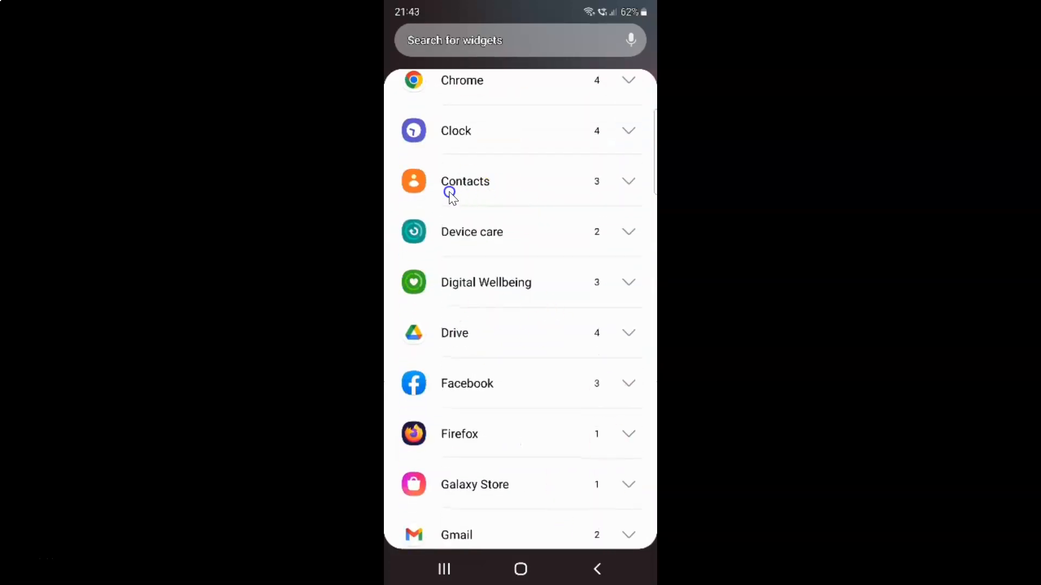
pyautogui.moveTo(490, 188)
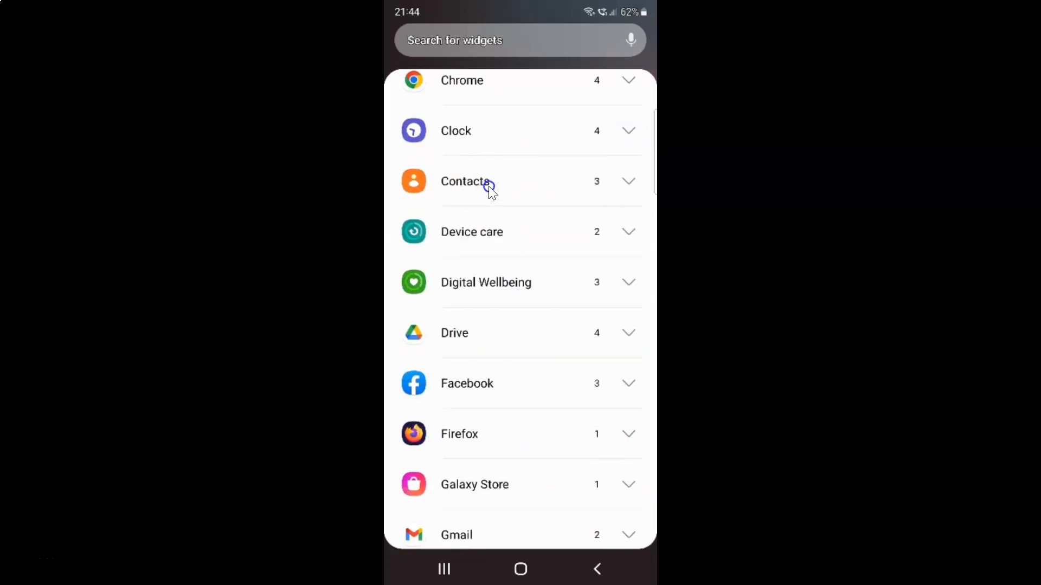
pyautogui.click(519, 181)
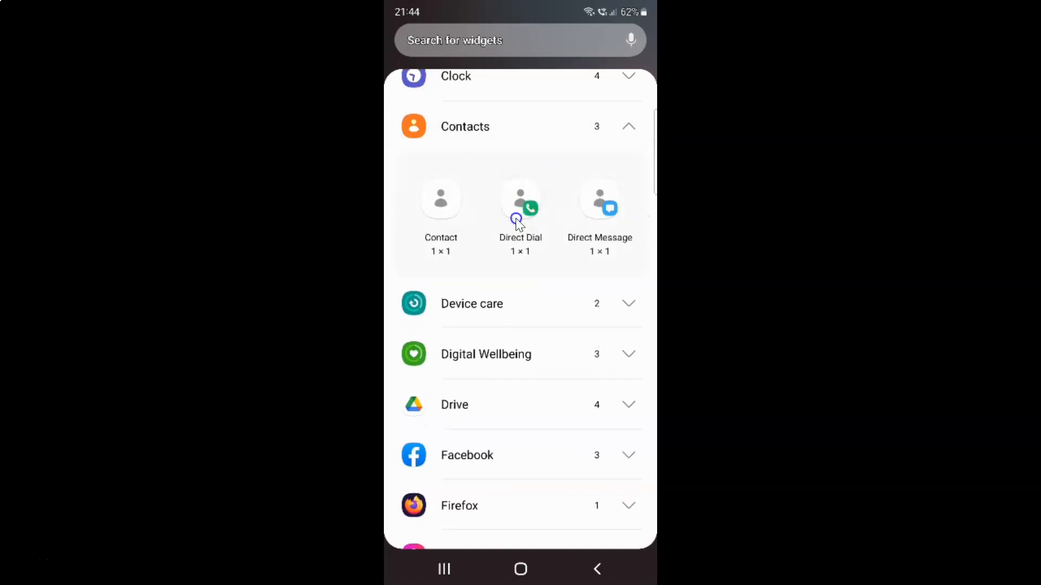
pyautogui.click(520, 212)
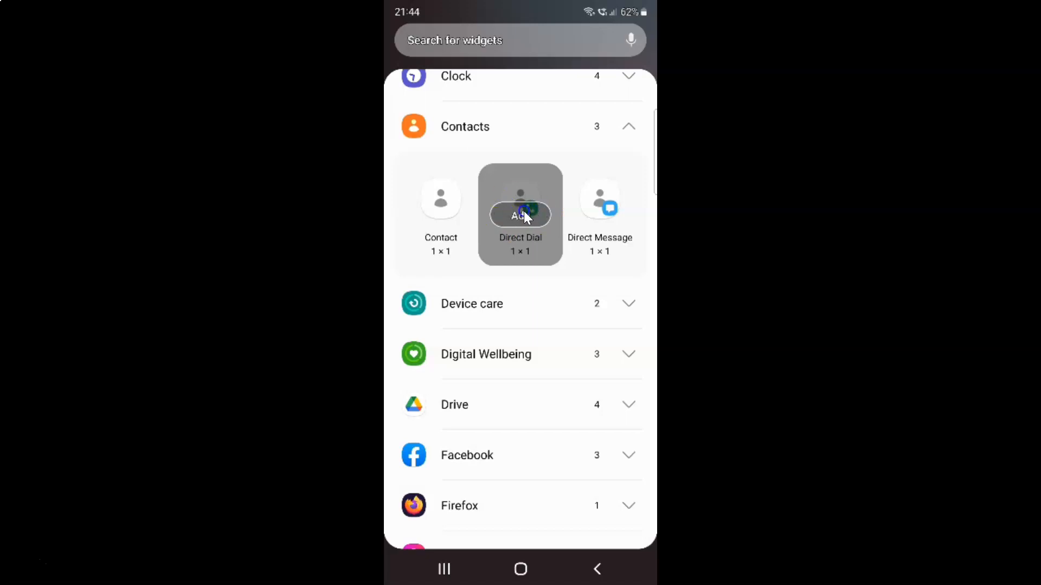
# Add the Direct Dial widget, bringing up the contact picker for the shortcut
pyautogui.click(520, 215)
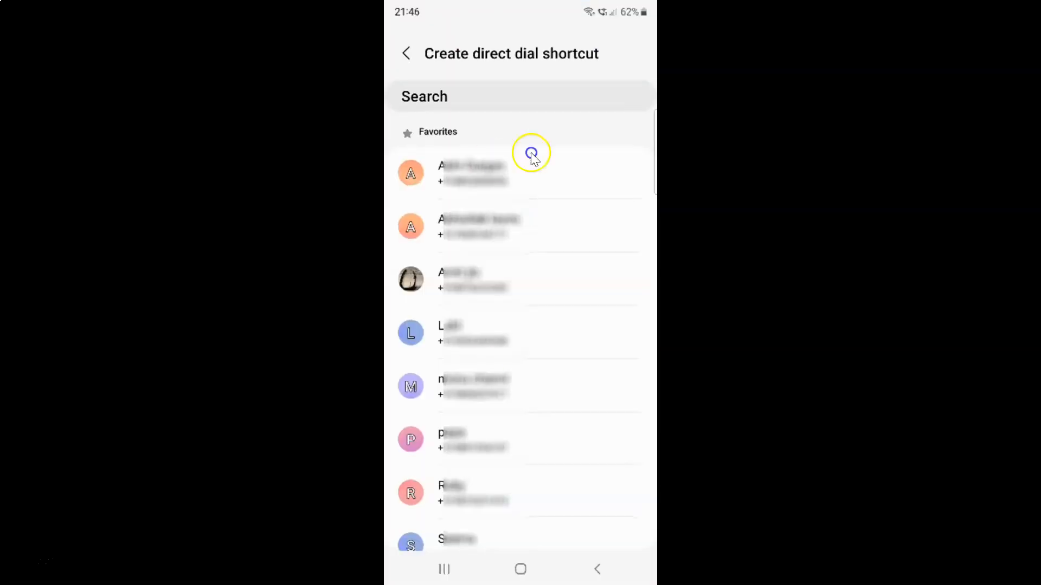
pyautogui.moveTo(553, 372)
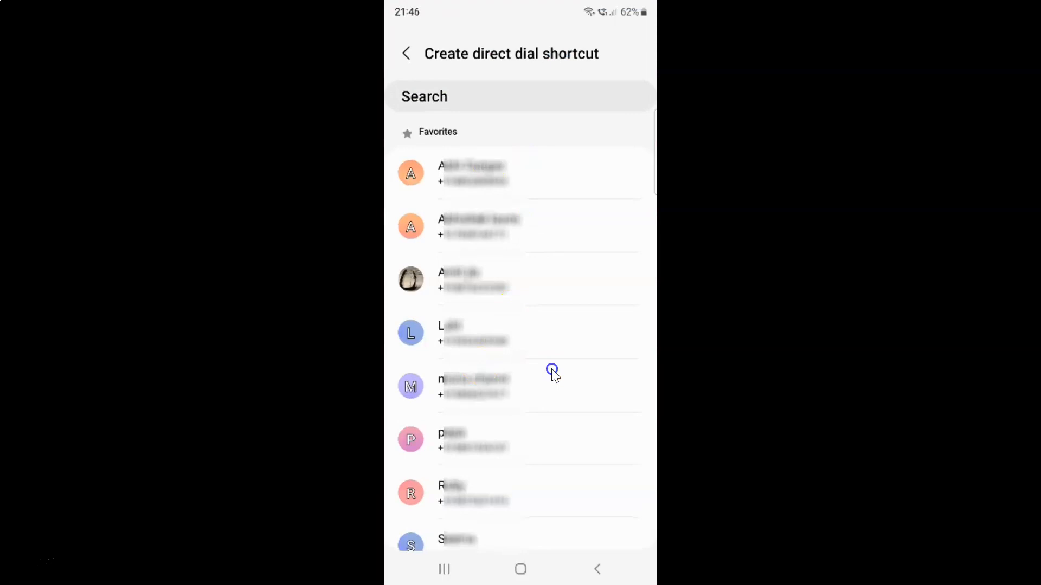
pyautogui.moveTo(484, 277)
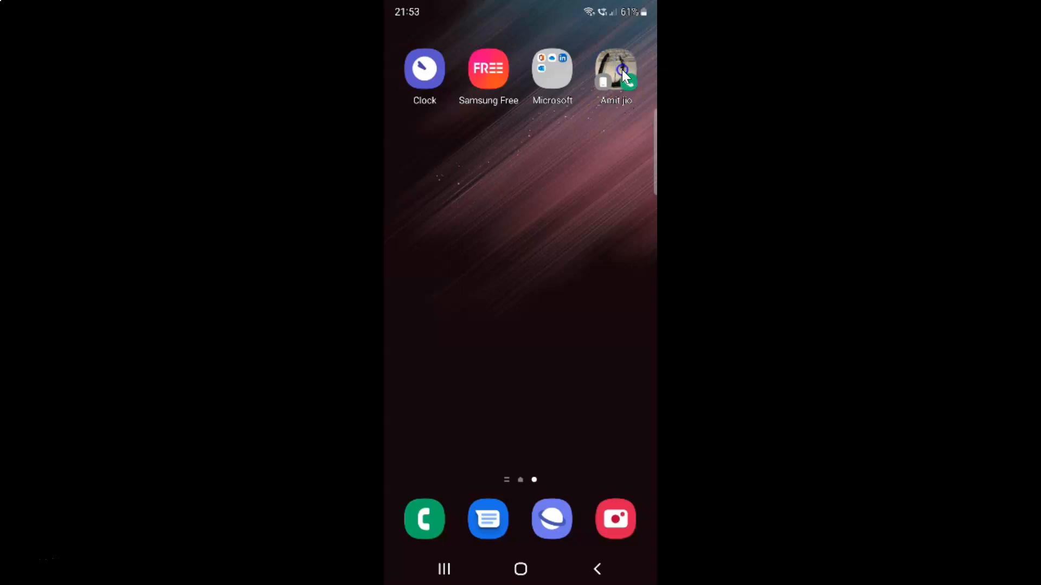
# Call the contact from the new direct dial shortcut beside the Microsoft folder
pyautogui.click(613, 69)
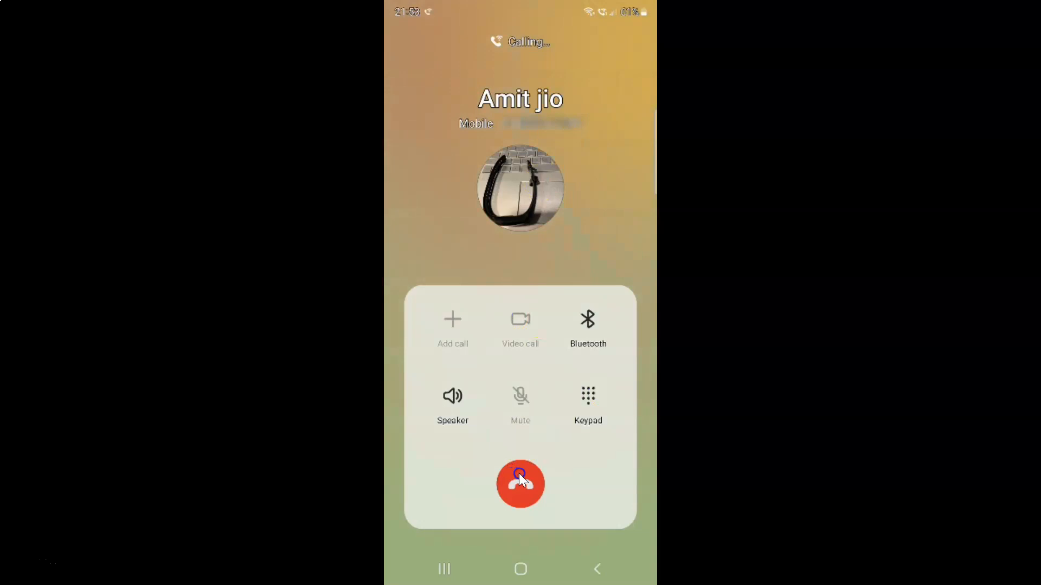
# End the outgoing call with the red end-call button
pyautogui.click(519, 483)
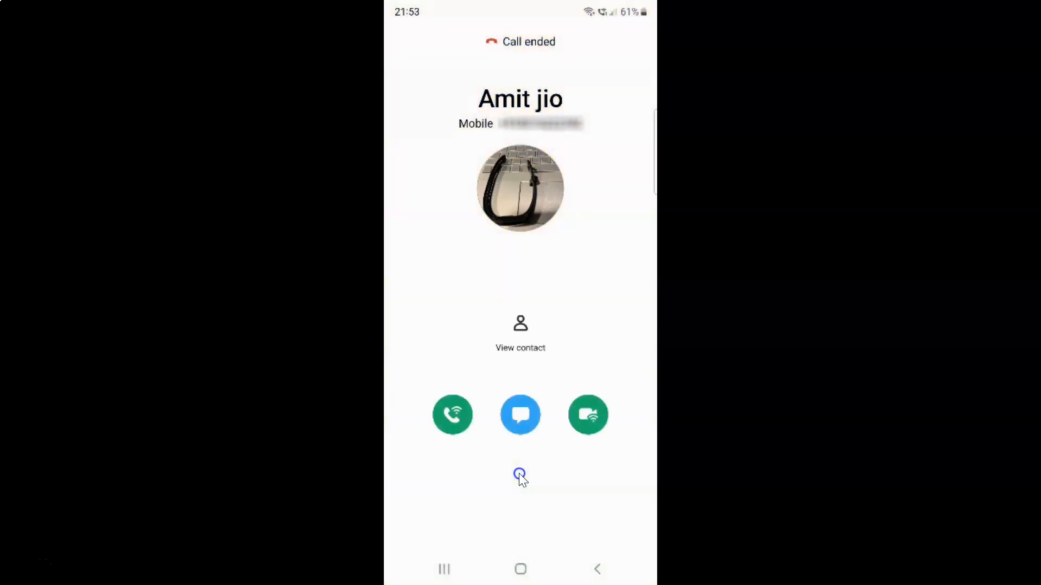